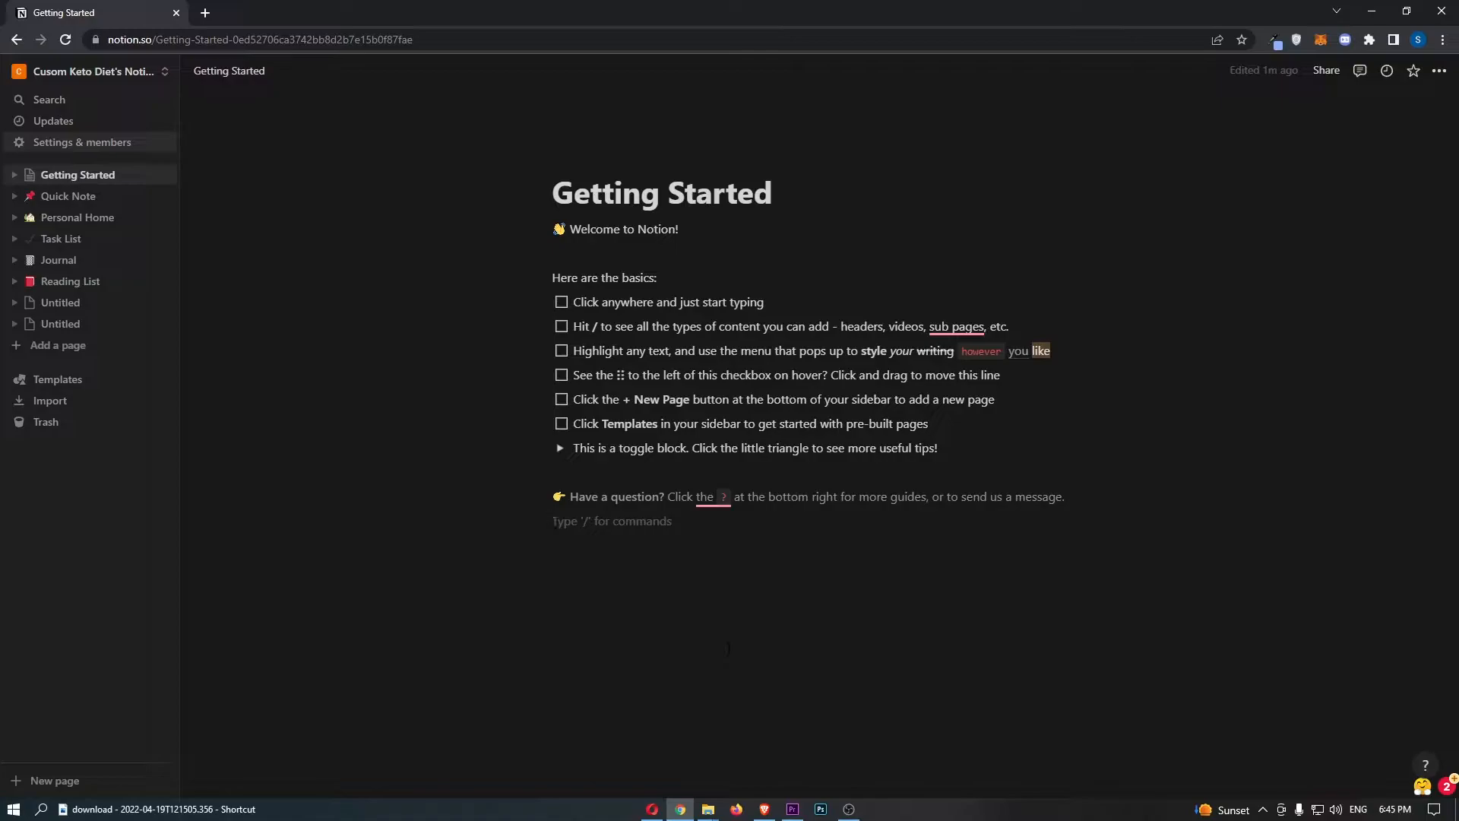
Step: Bring up the workspace settings from the sidebar, landing on the Members page
click(611, 520)
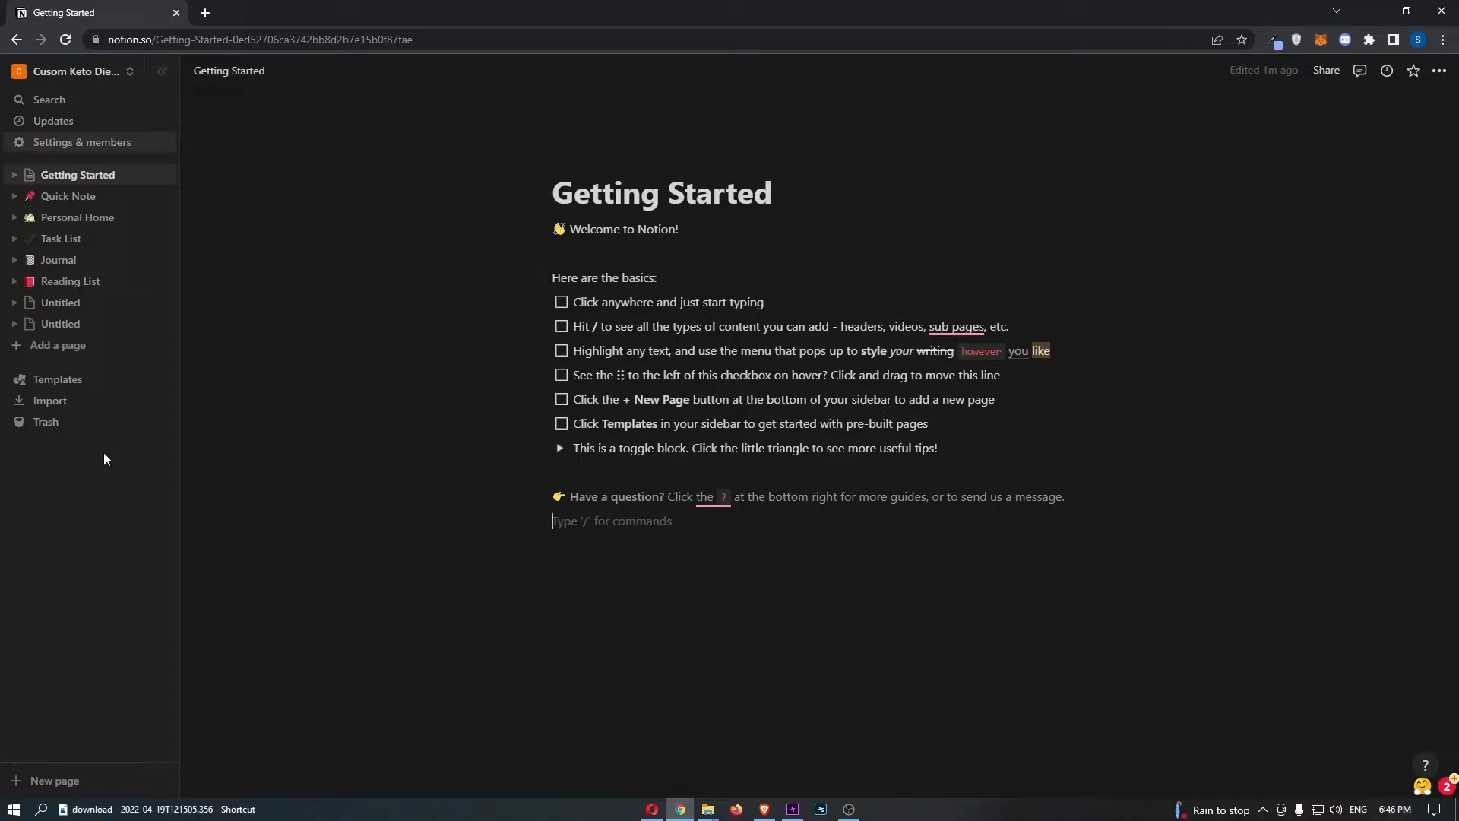
mouse_move(152, 410)
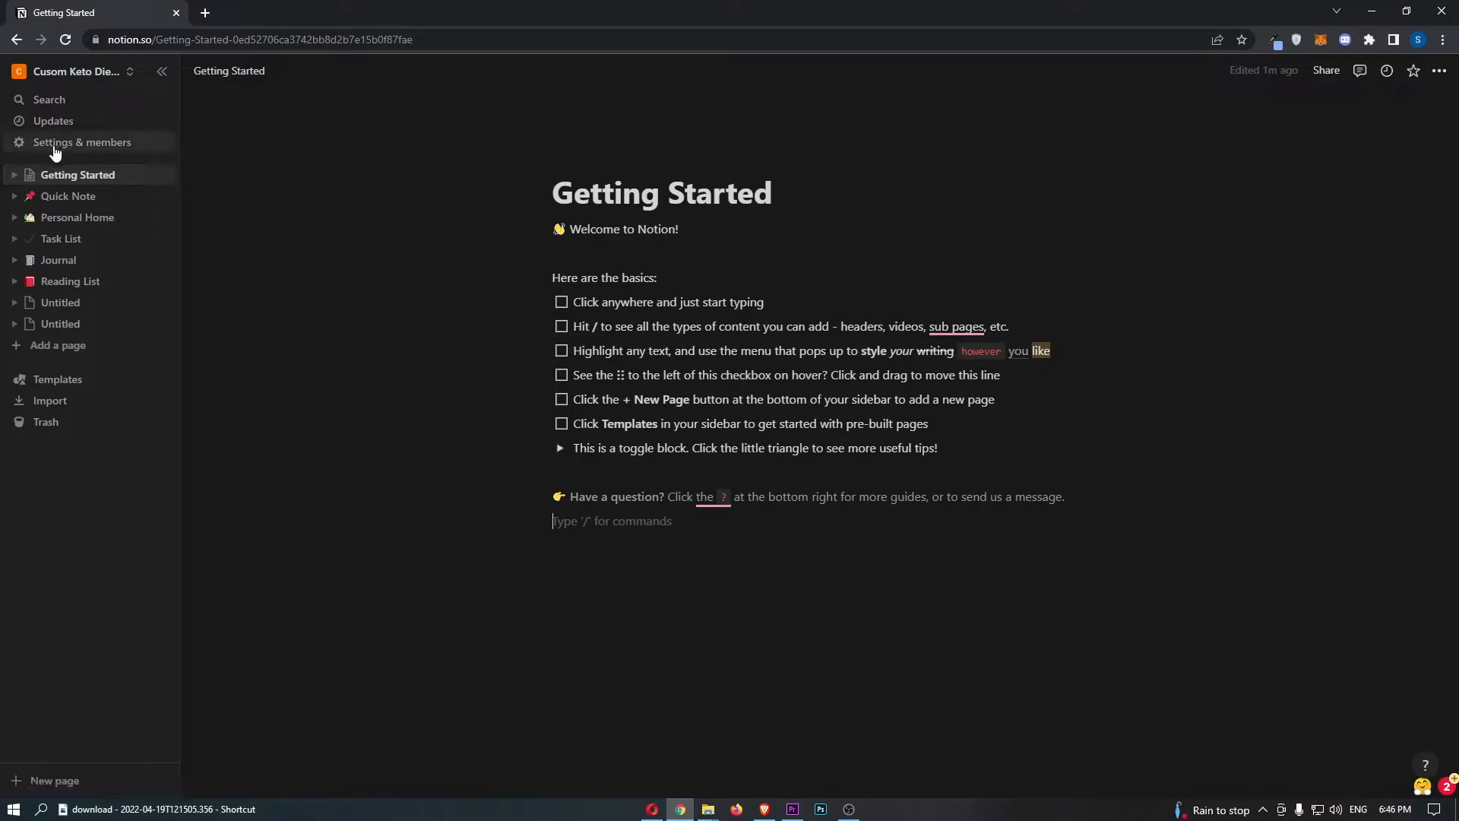
click(82, 143)
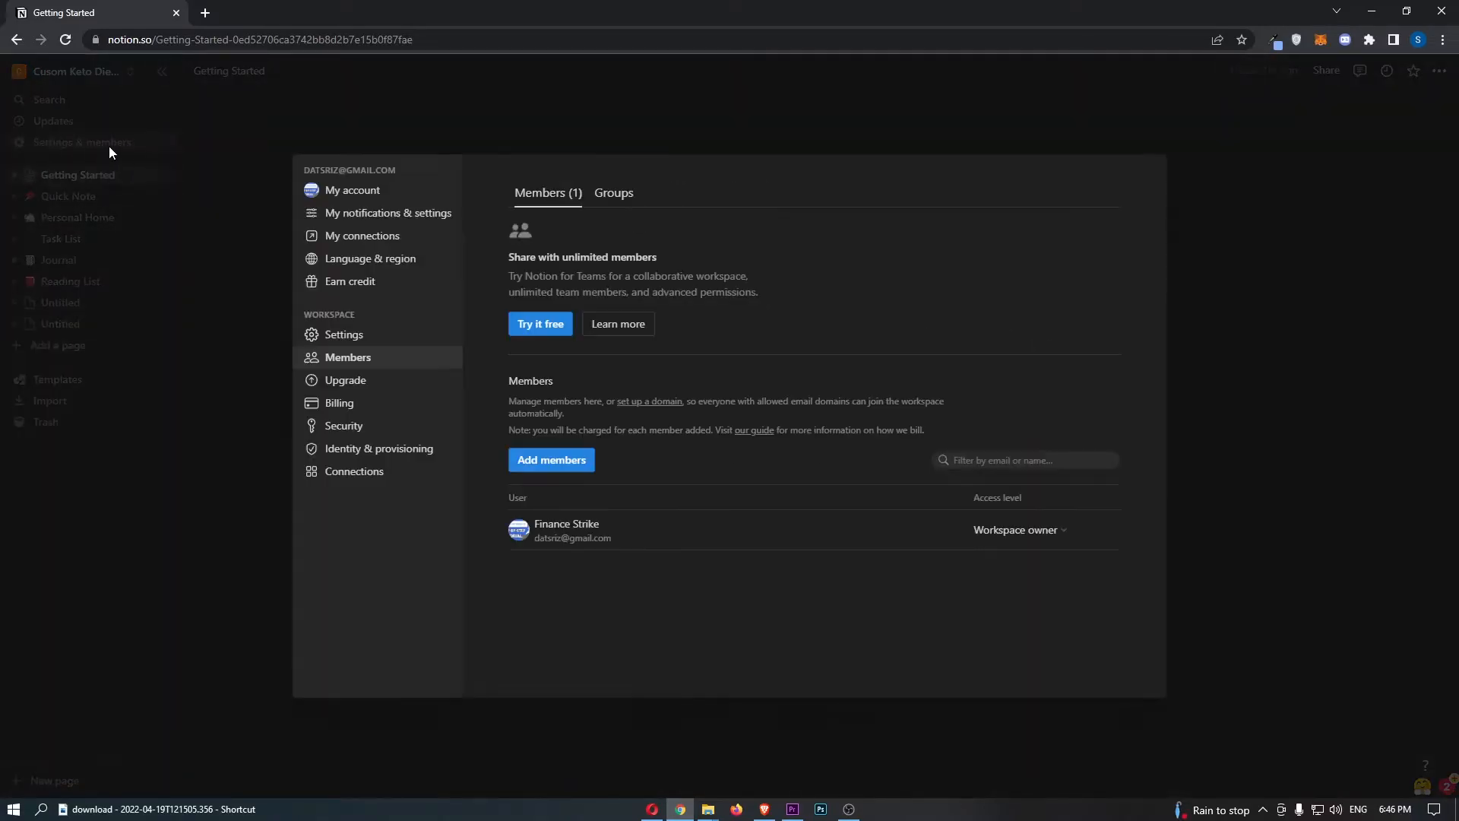
mouse_move(763, 539)
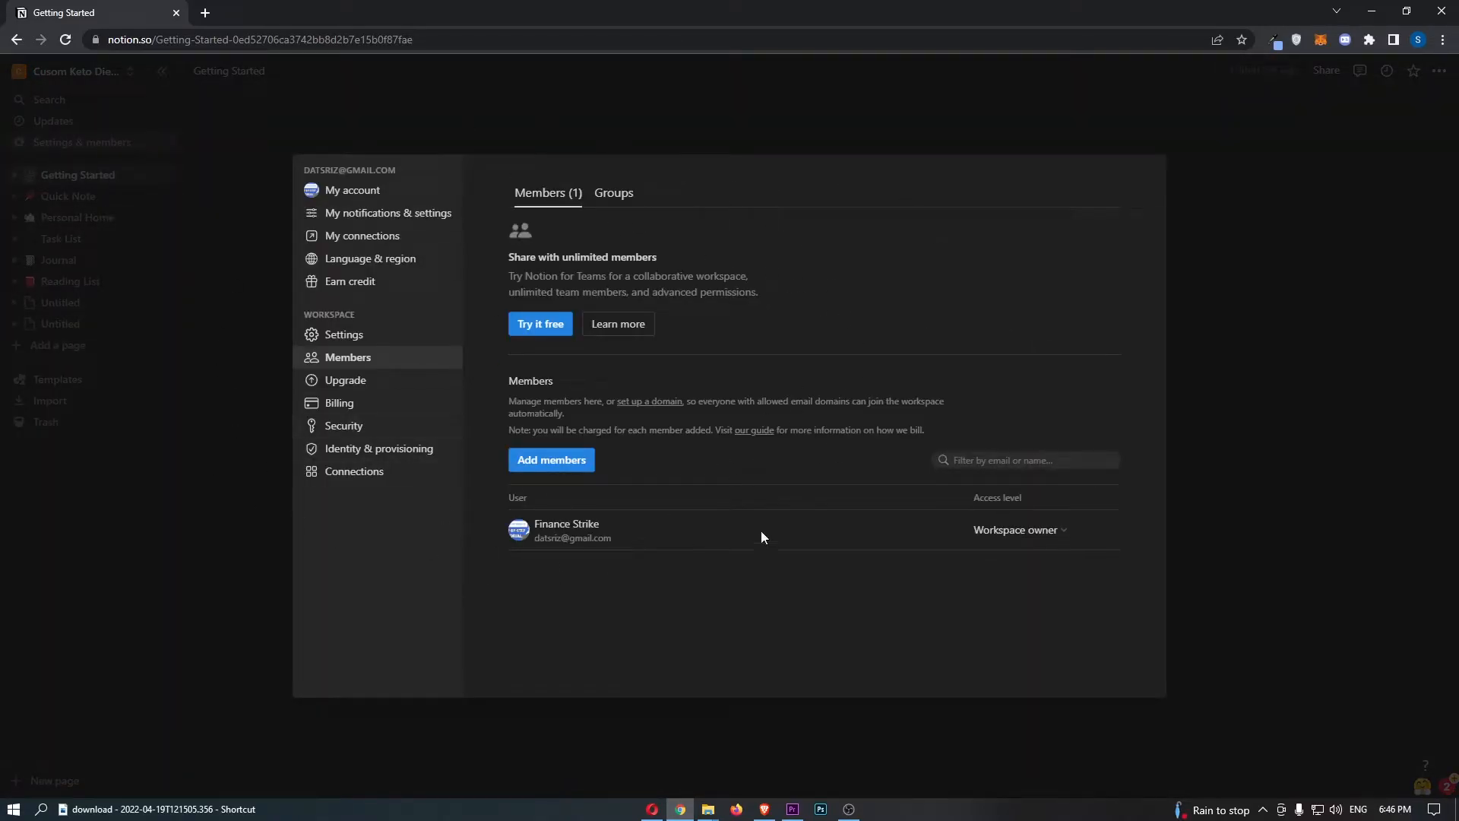
mouse_move(888, 330)
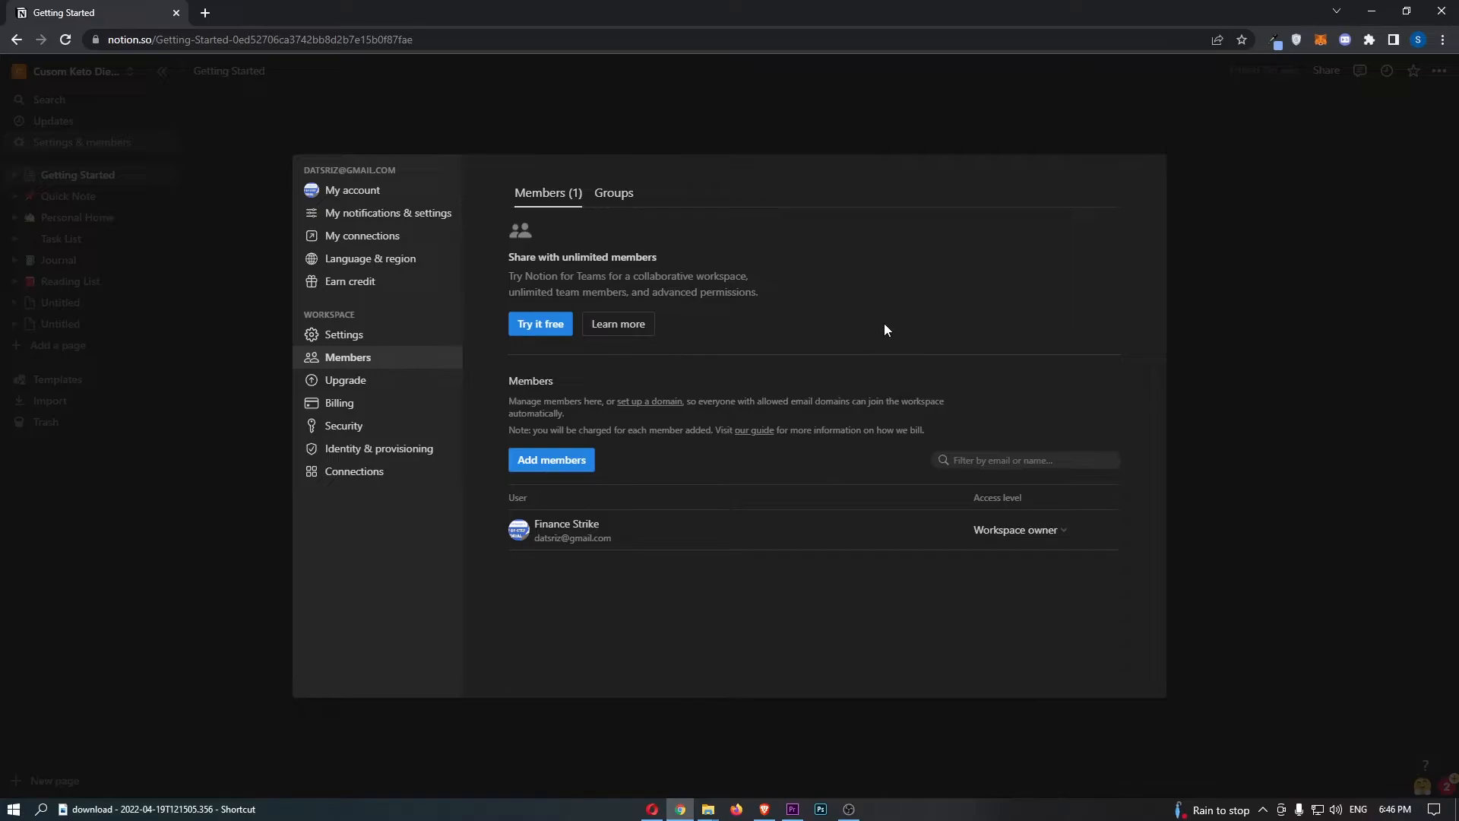
mouse_move(369, 261)
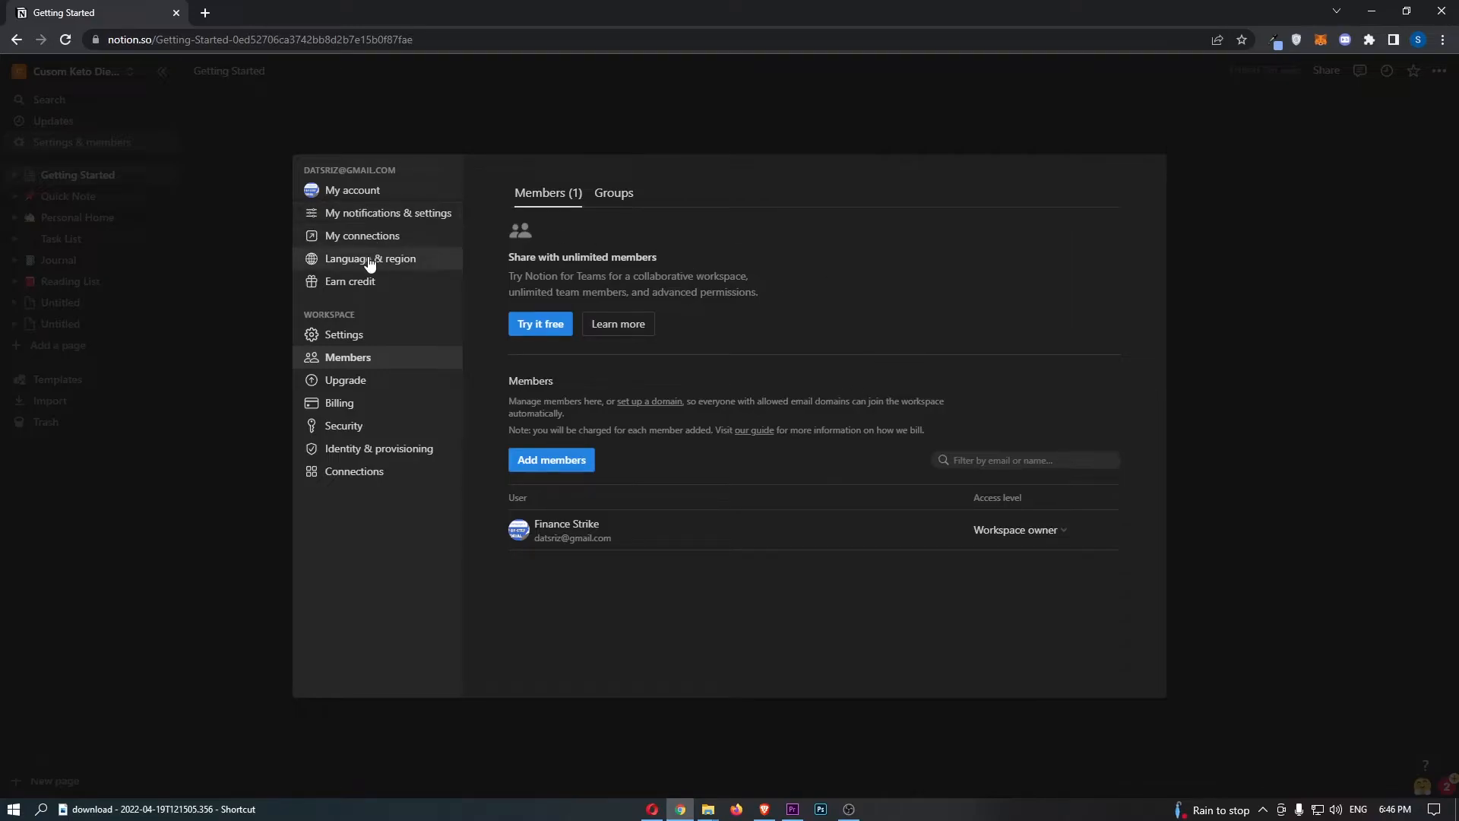
mouse_move(623, 441)
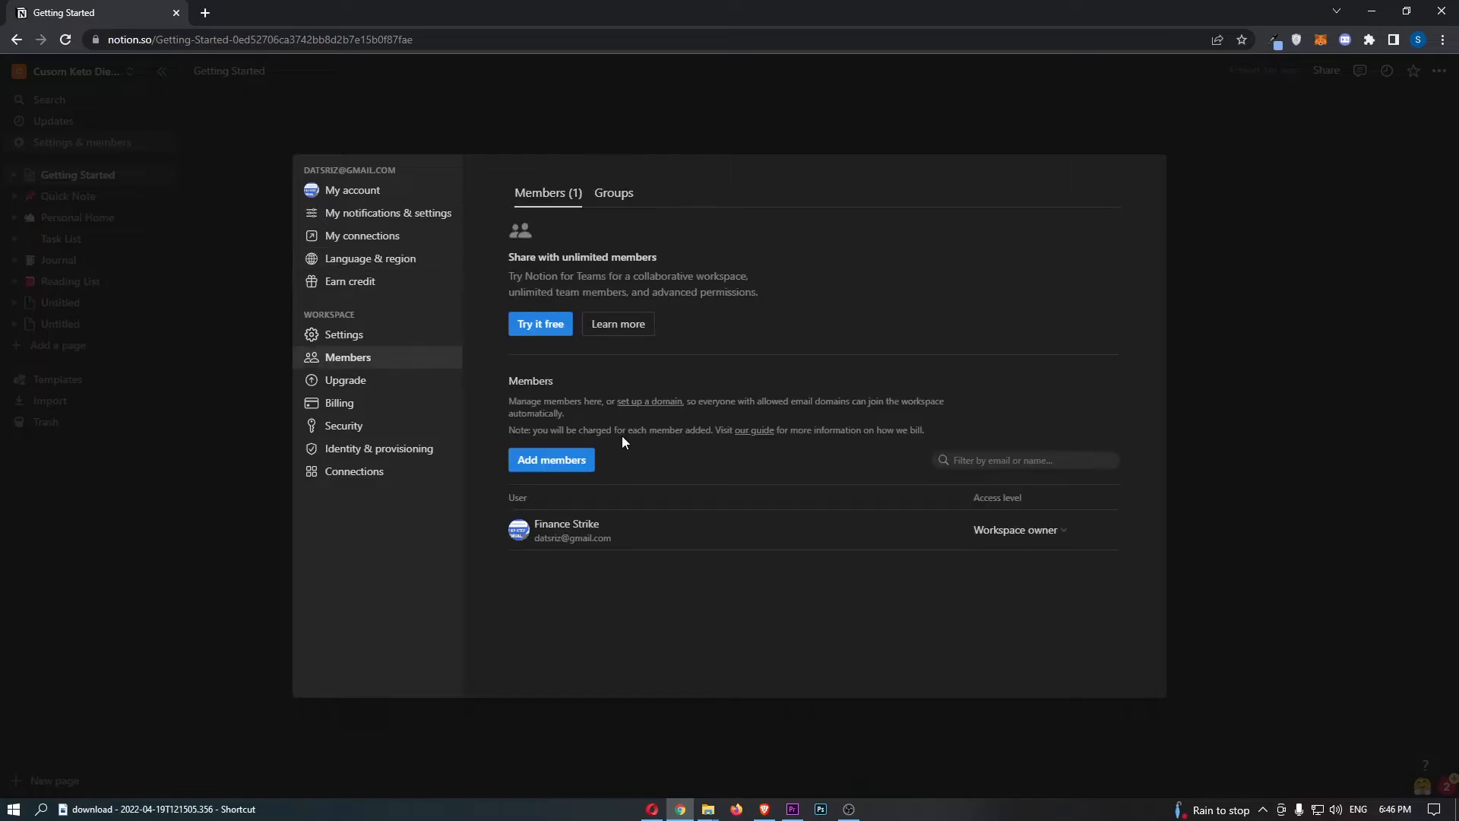
mouse_move(362, 236)
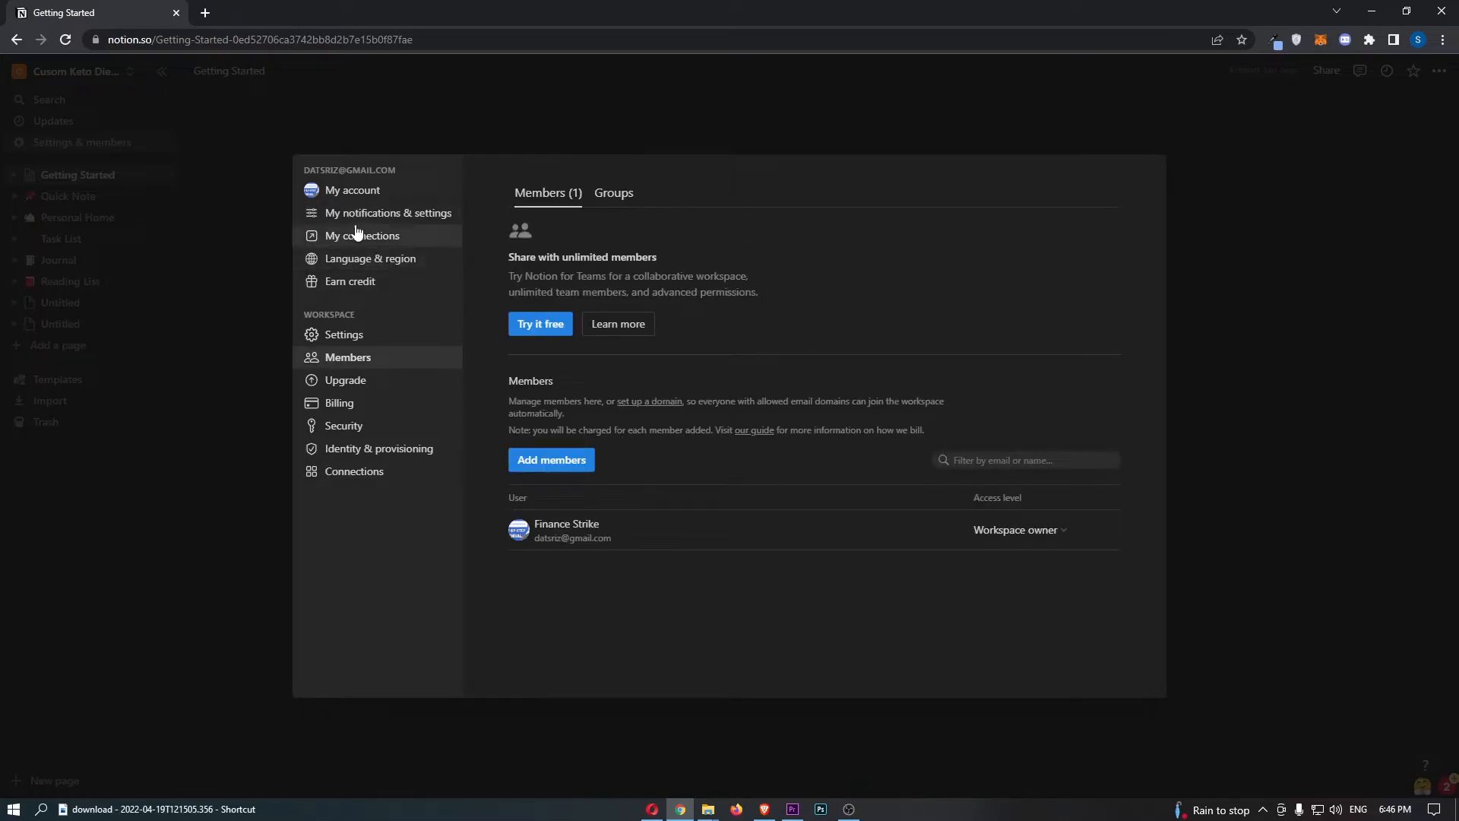
Step: Switch to the My connections page listing GRID, GitHub and Trello integrations
click(362, 236)
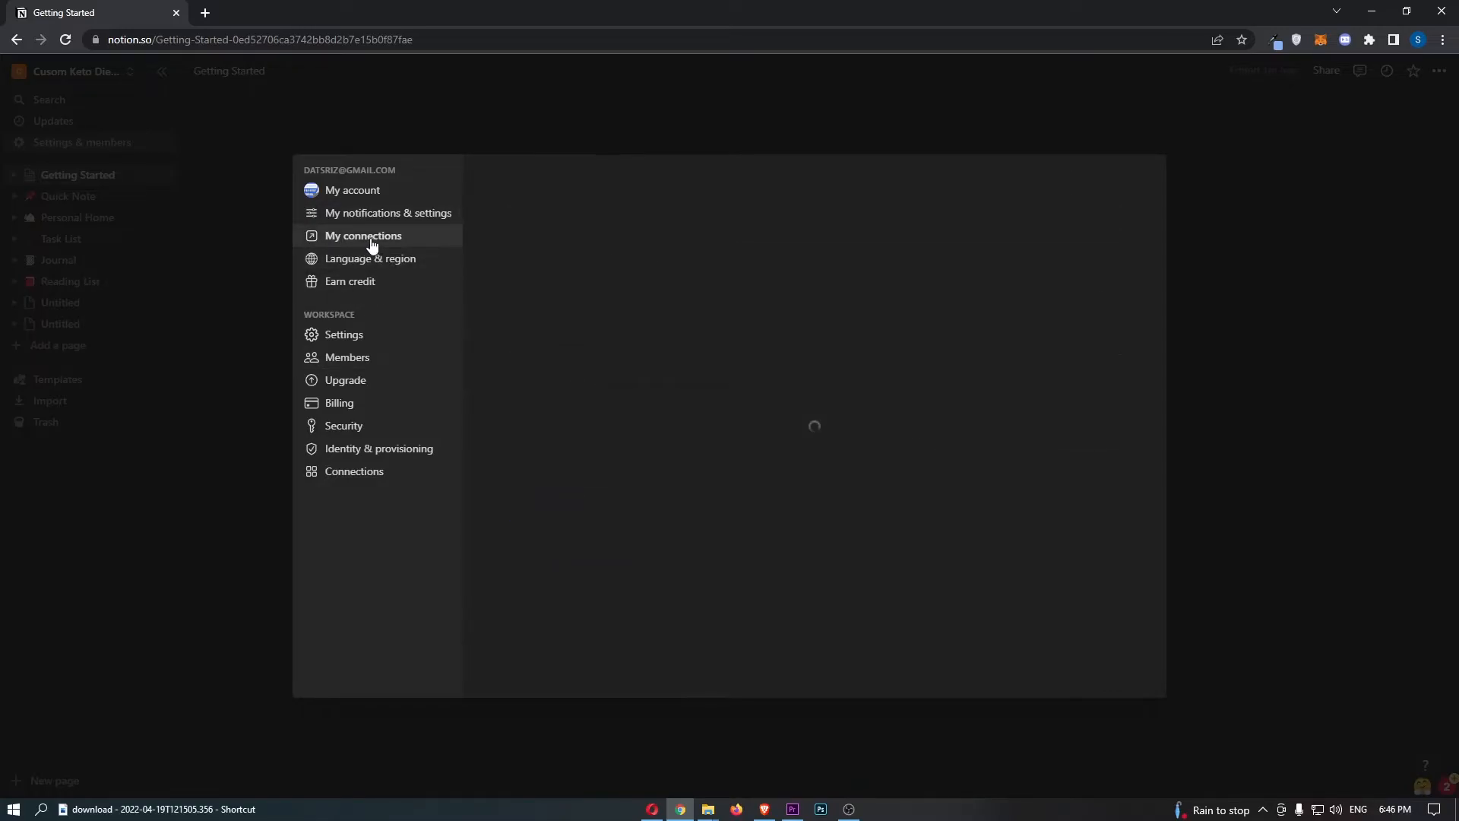
click(362, 236)
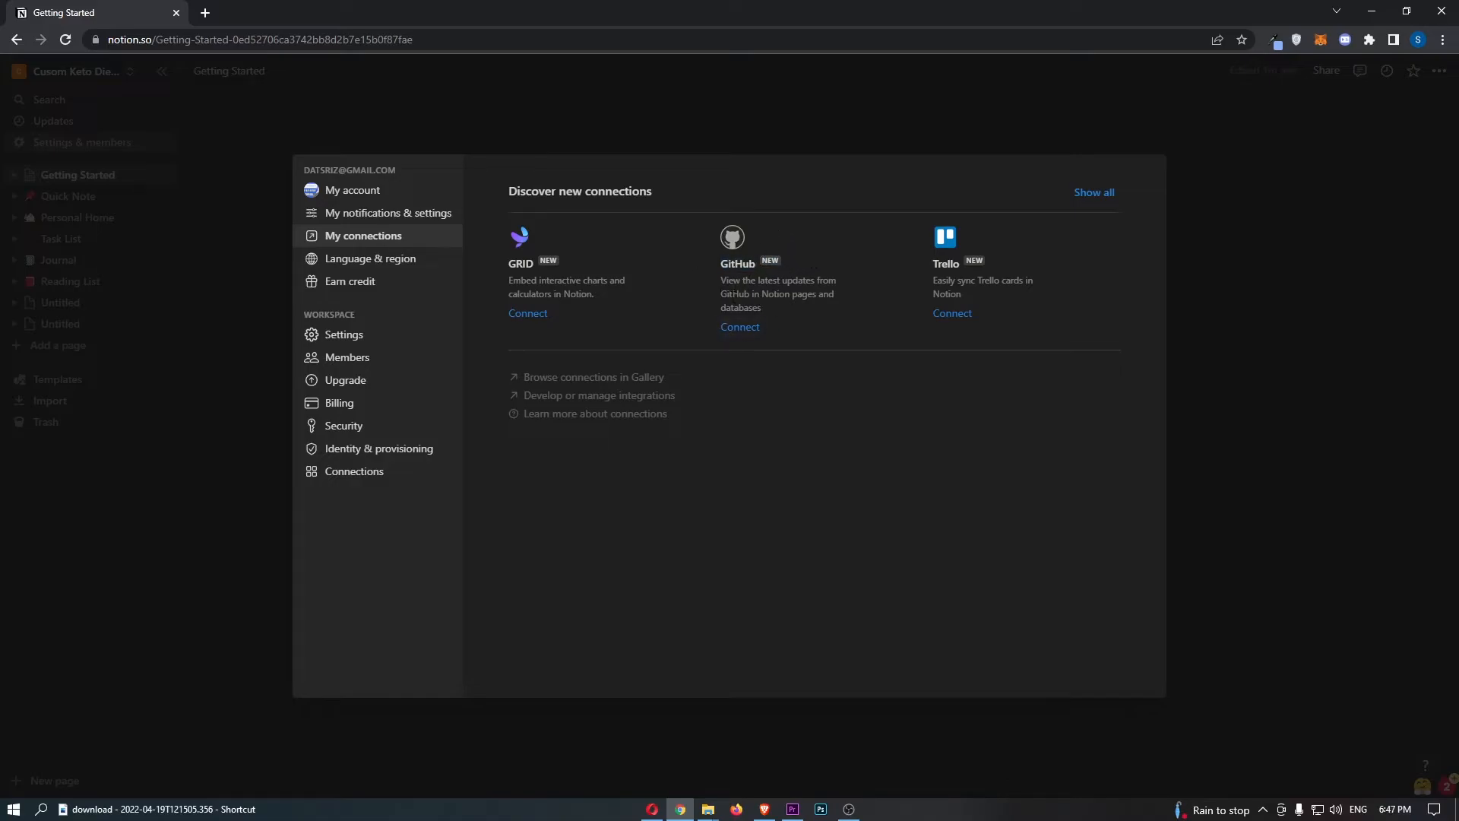
Step: Connect GitHub, signing in as 'softwareking3' and authorizing Notion to access the repositories
click(740, 327)
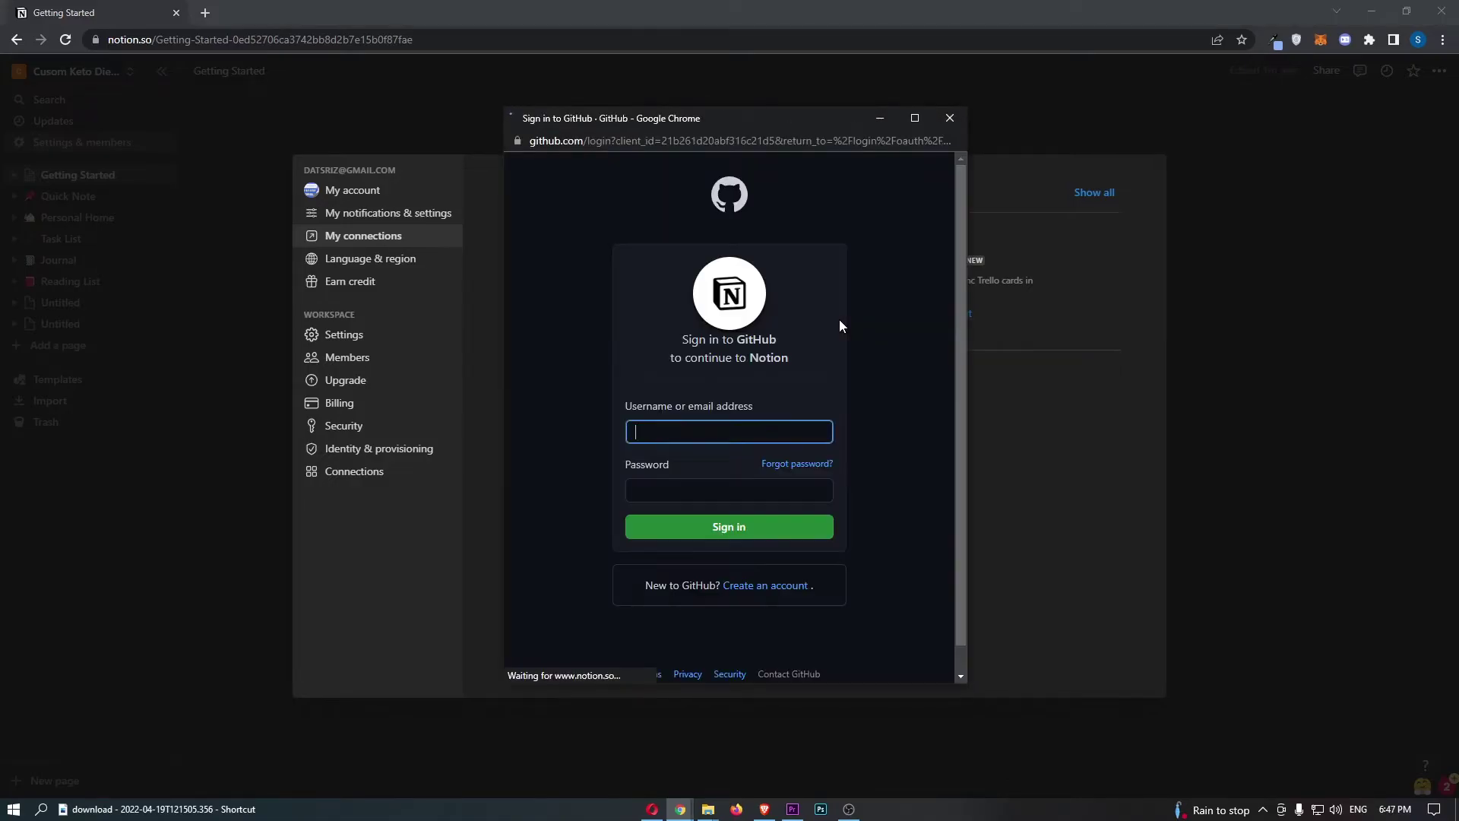
text(softwareking3)
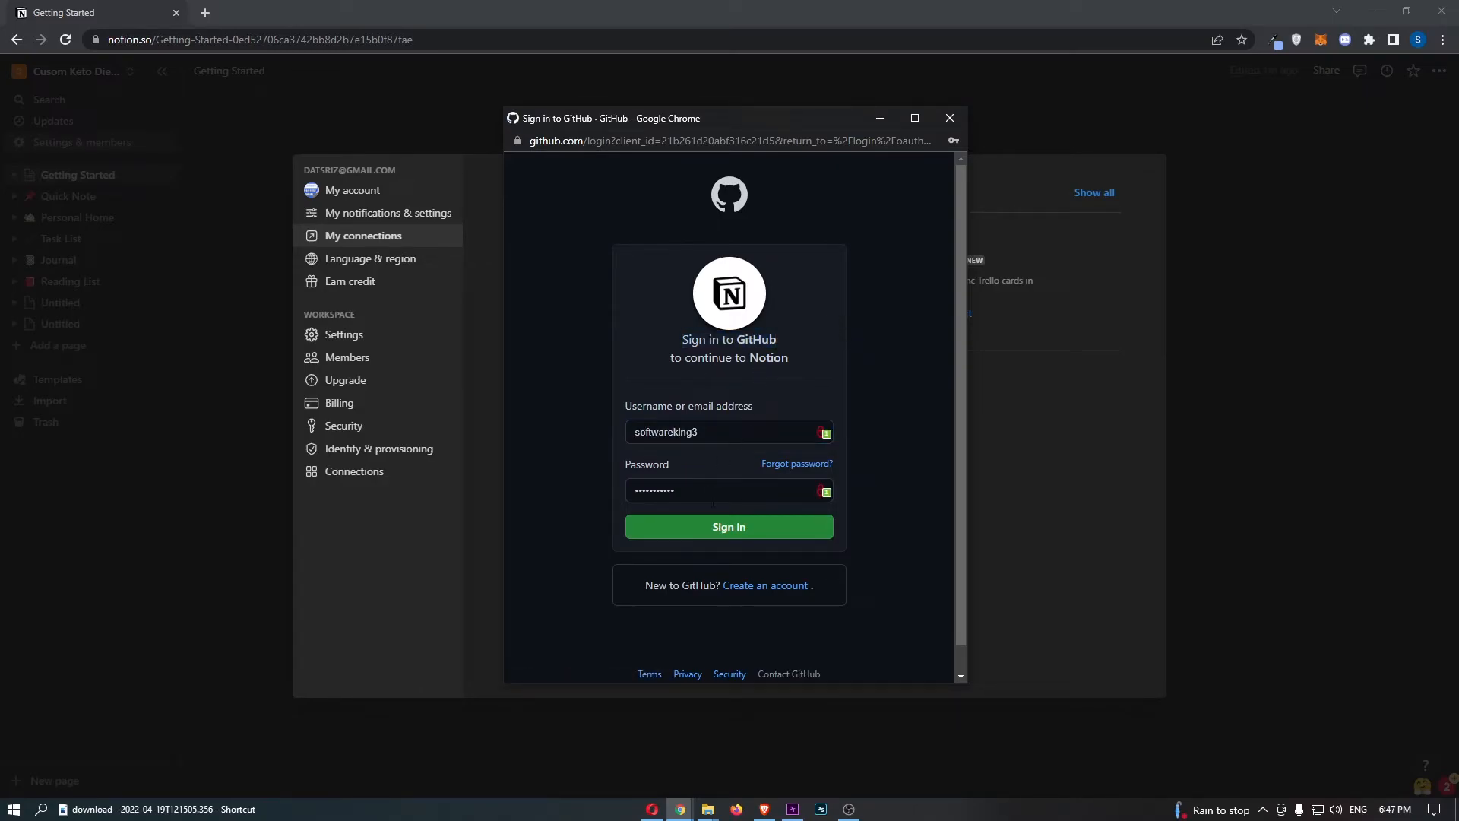
click(729, 526)
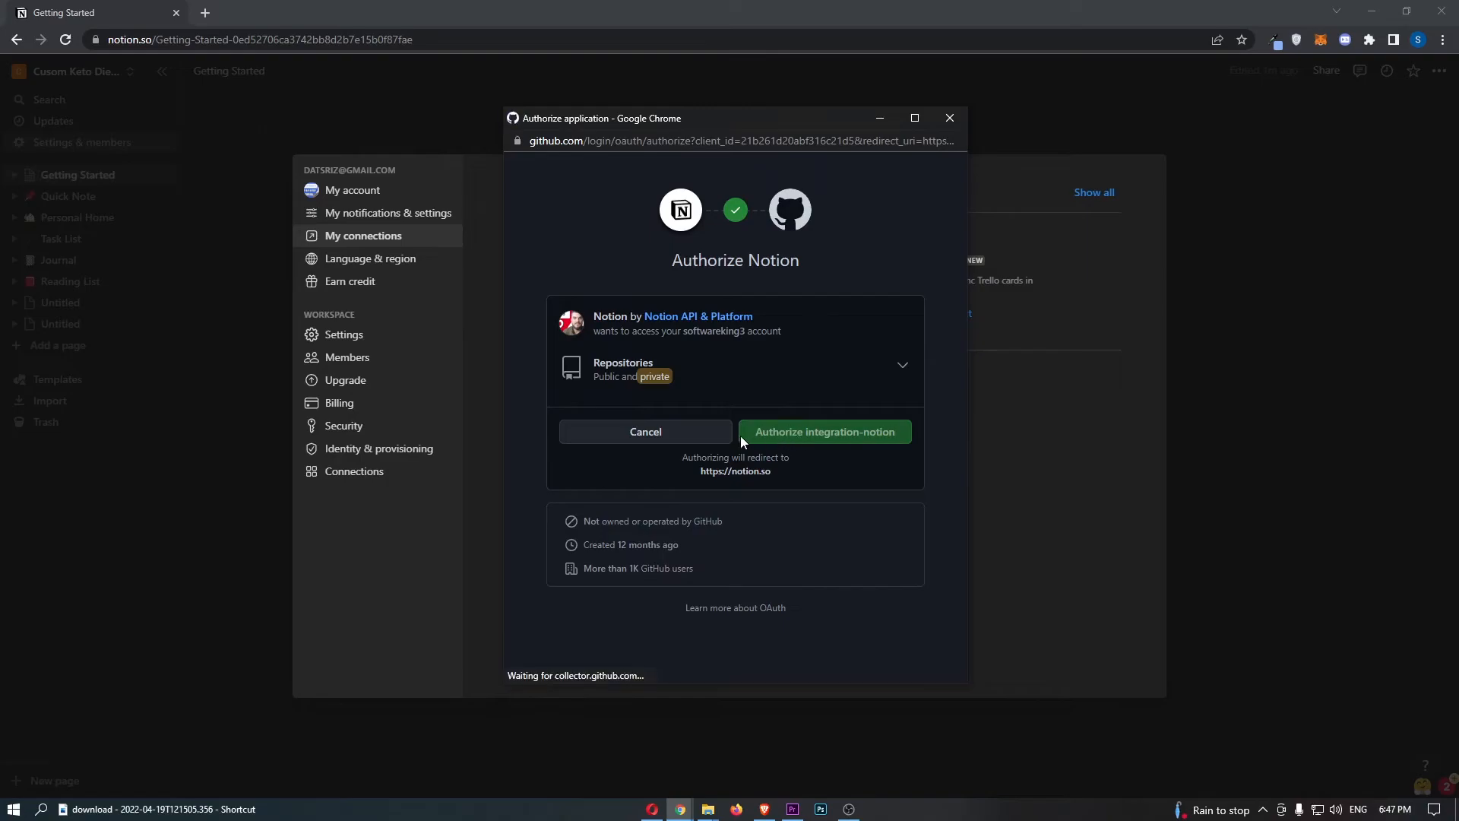
click(824, 432)
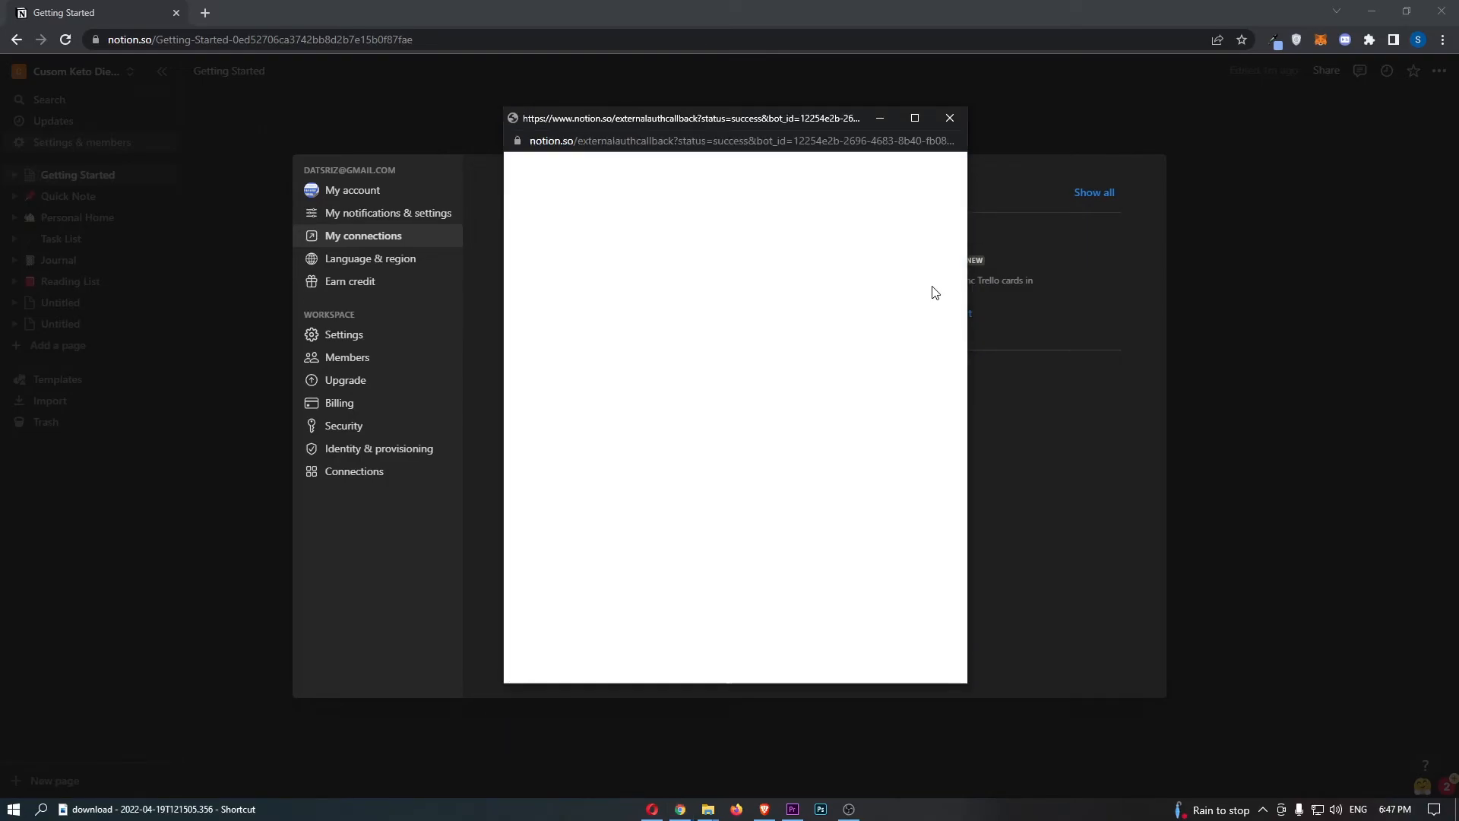
Step: Return to Notion's My connections list, now showing GitHub with link preview and database sync access
click(948, 118)
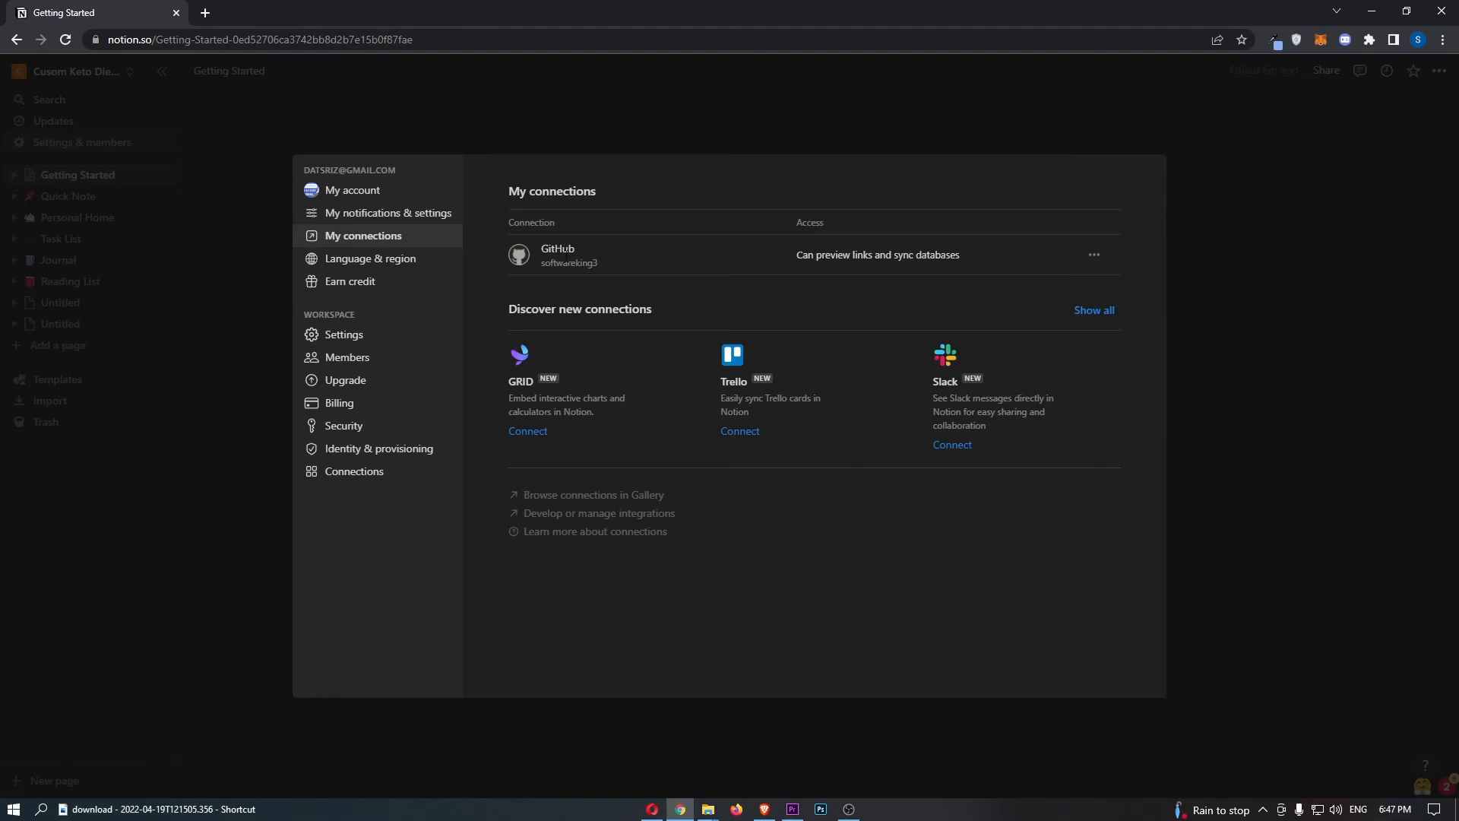
mouse_move(681, 271)
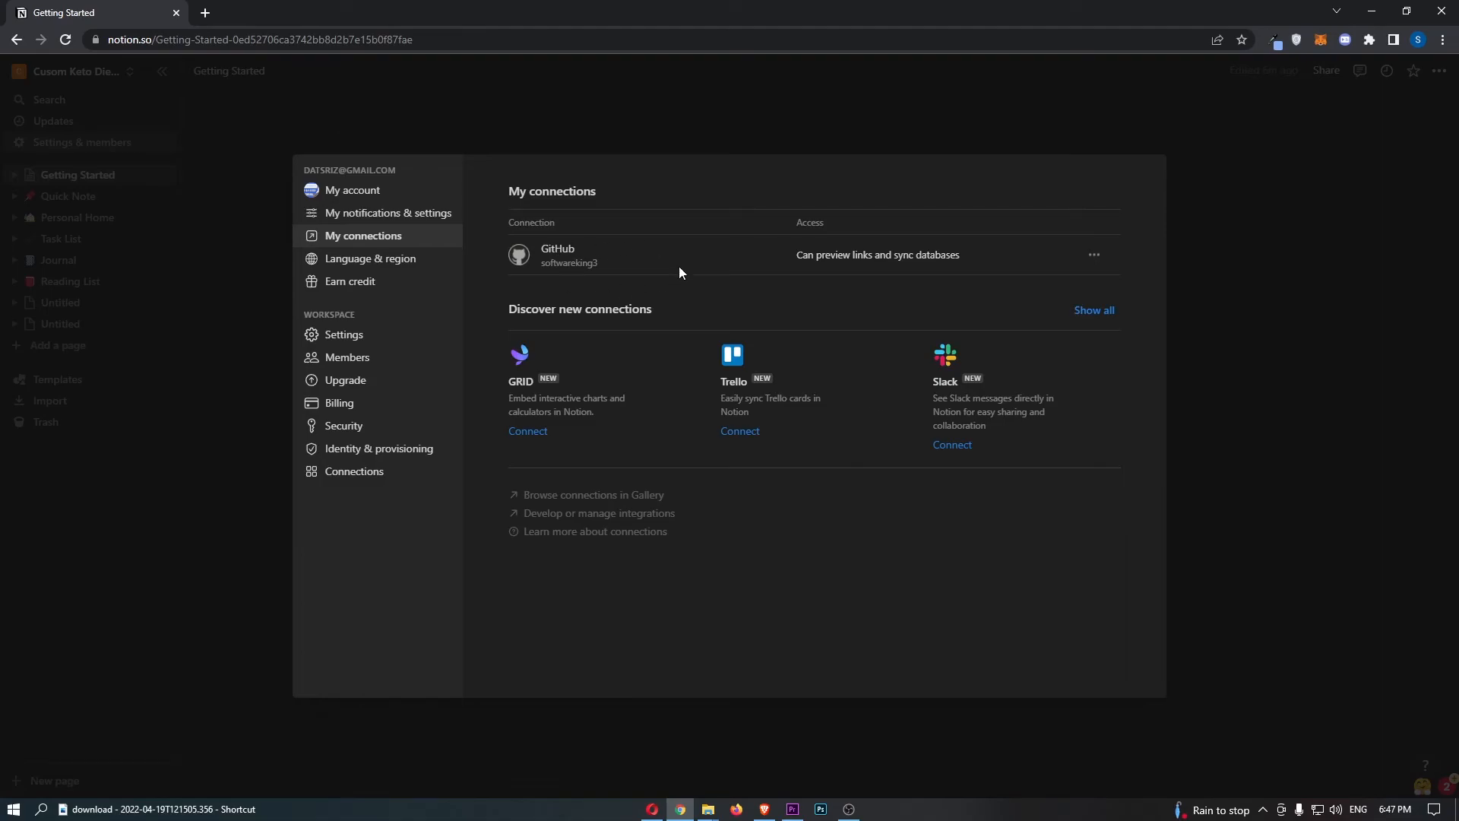
mouse_move(218, 420)
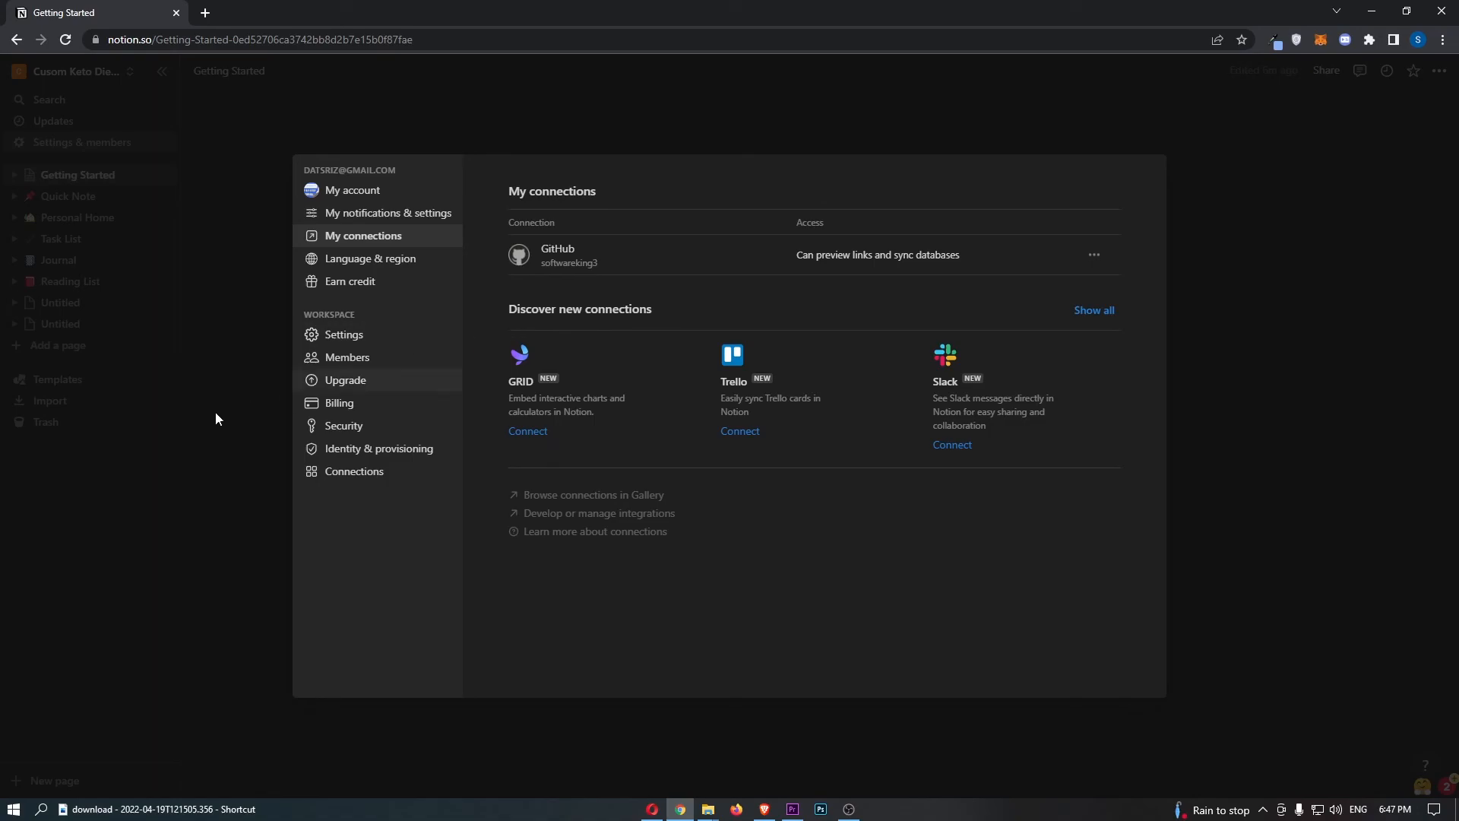